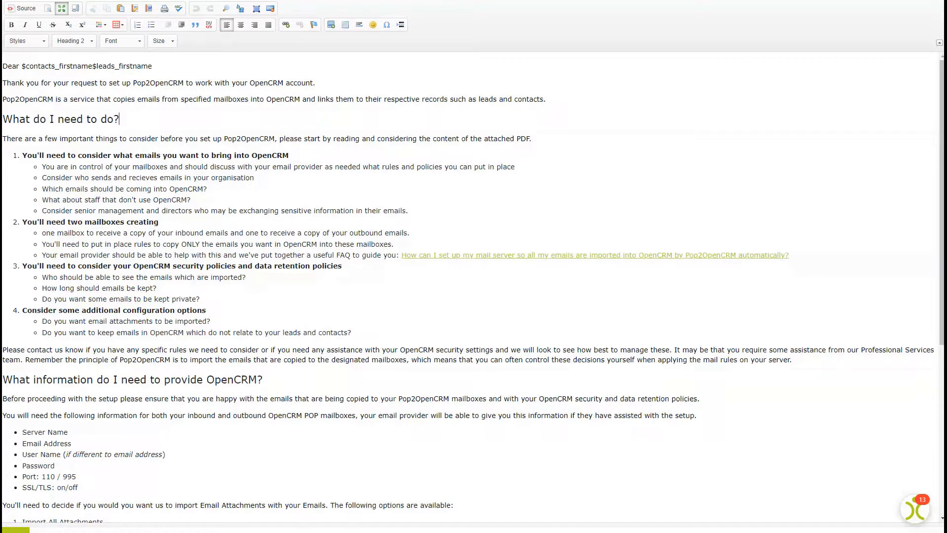
# Review the email describing Pop2OpenCRM and follow its Pop2OpenCRM Configuration Request link.
pyautogui.moveTo(168, 98); pyautogui.dragTo(544, 99)
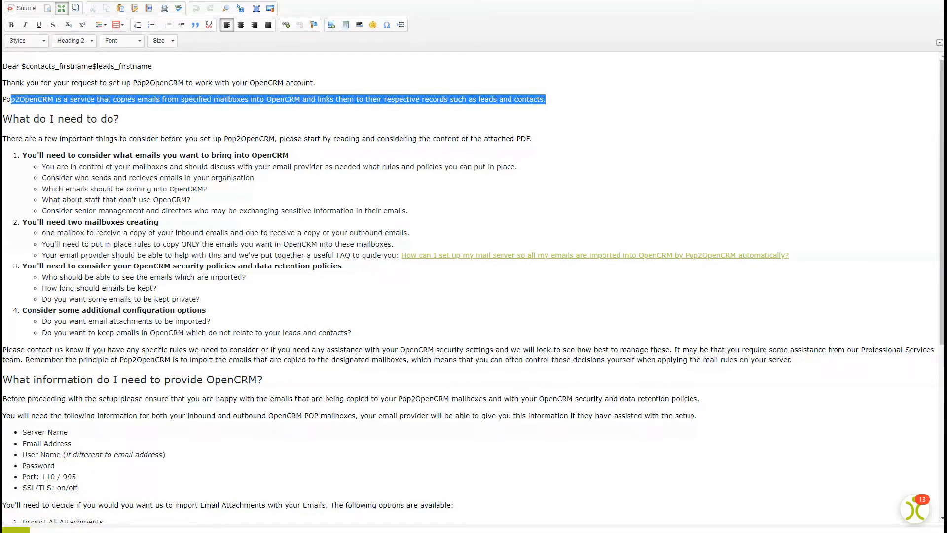
pyautogui.click(71, 40)
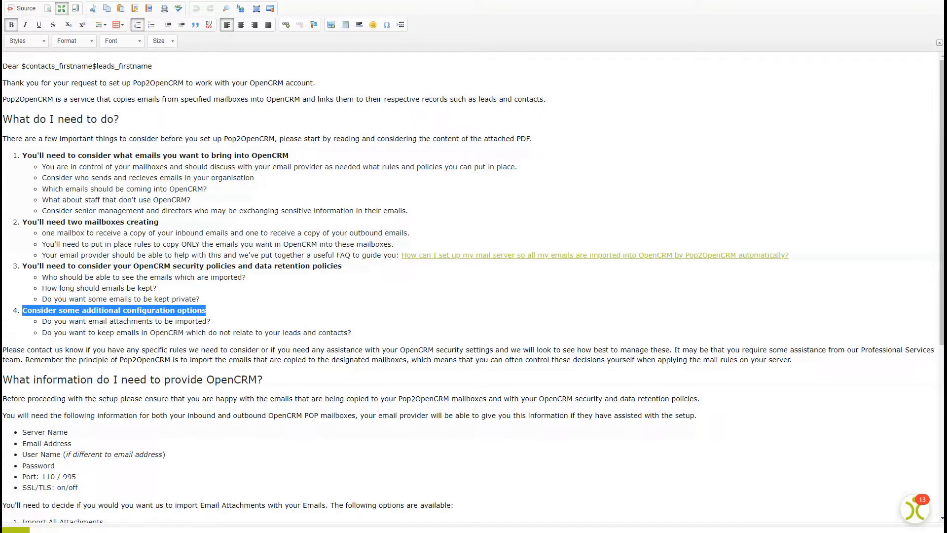
pyautogui.scroll(-3)
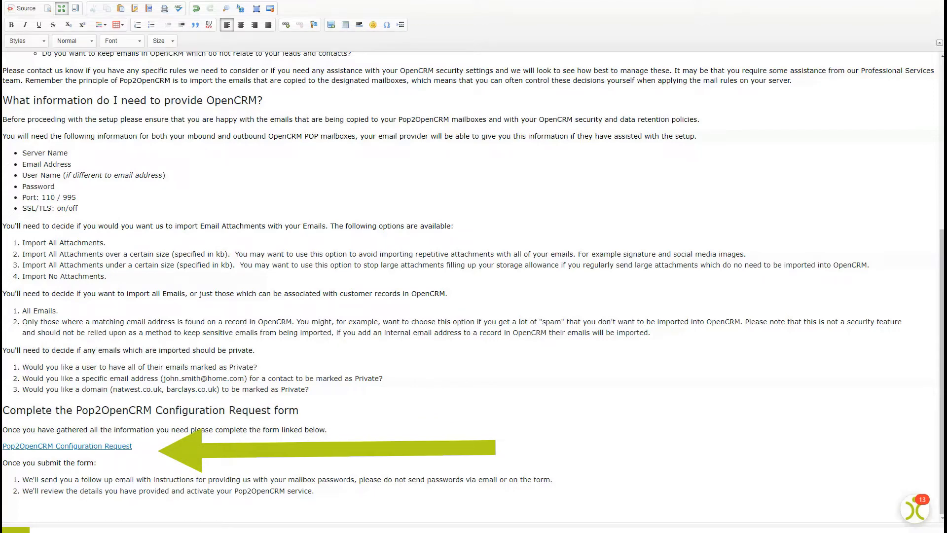
pyautogui.click(67, 446)
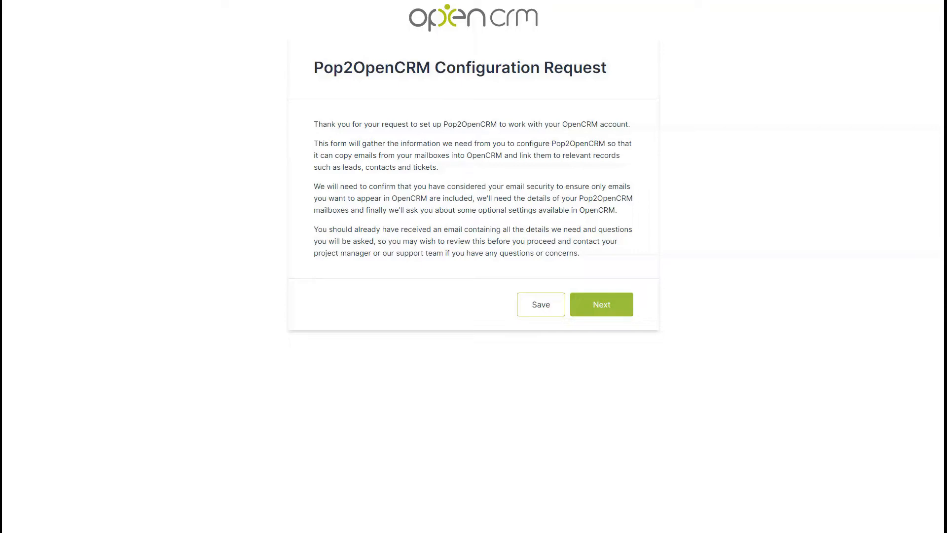
# Move to the About You page and enter company name TA's Inc.
pyautogui.click(601, 304)
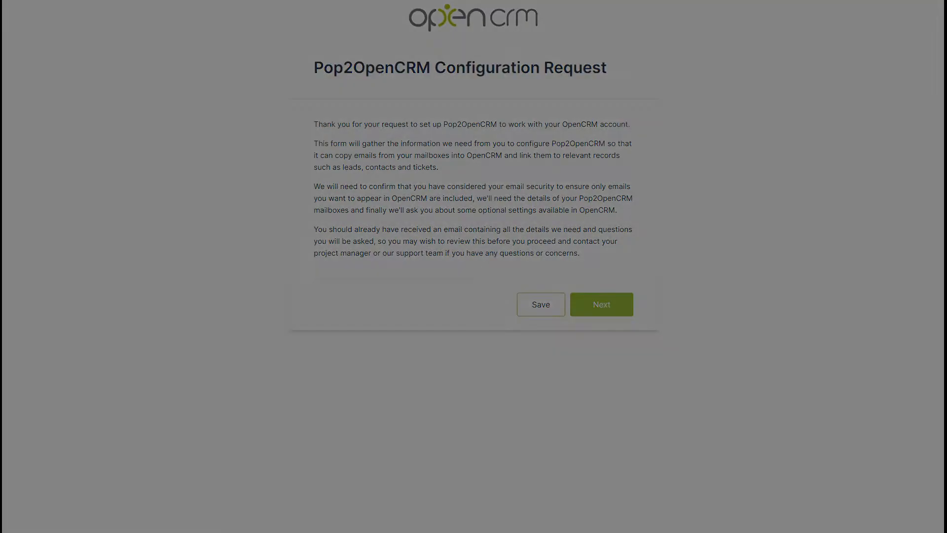
pyautogui.click(601, 304)
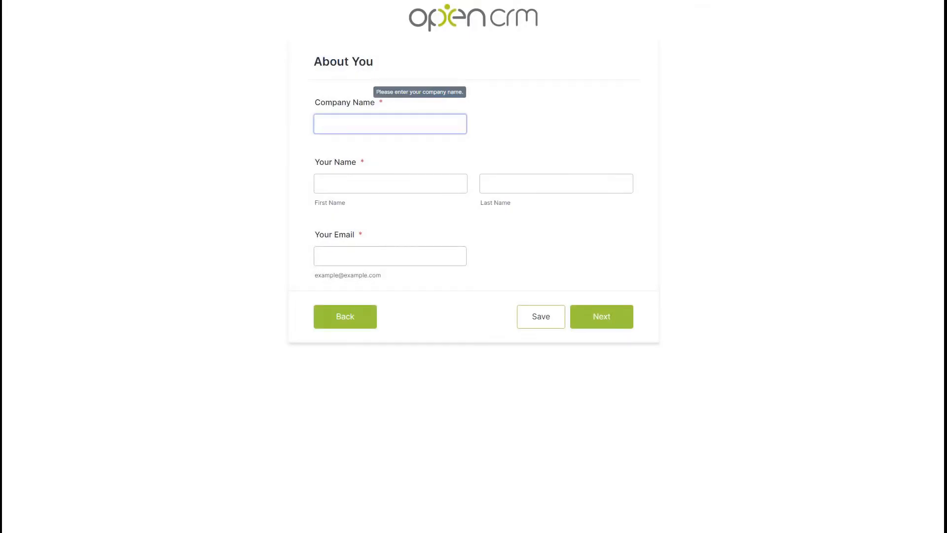
pyautogui.write('T')
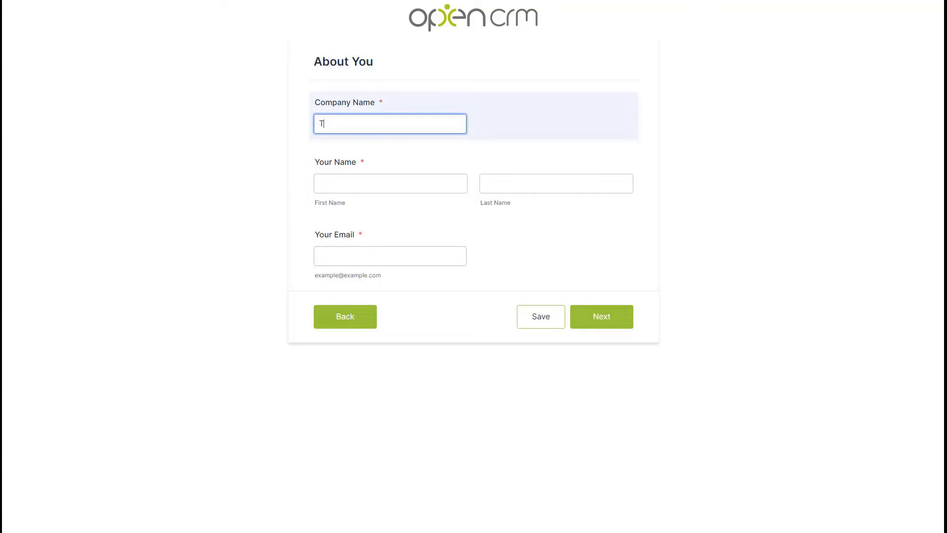
pyautogui.write("A's")
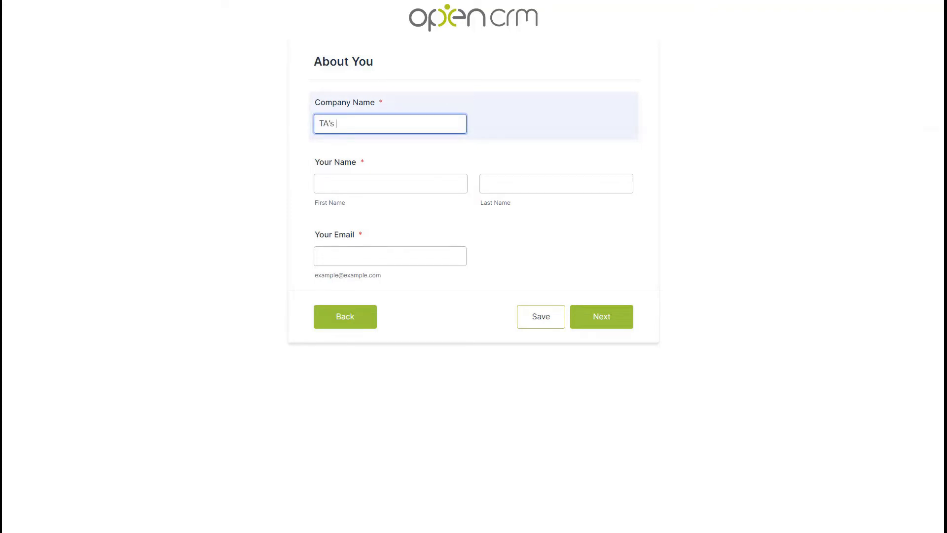
pyautogui.write('Inc')
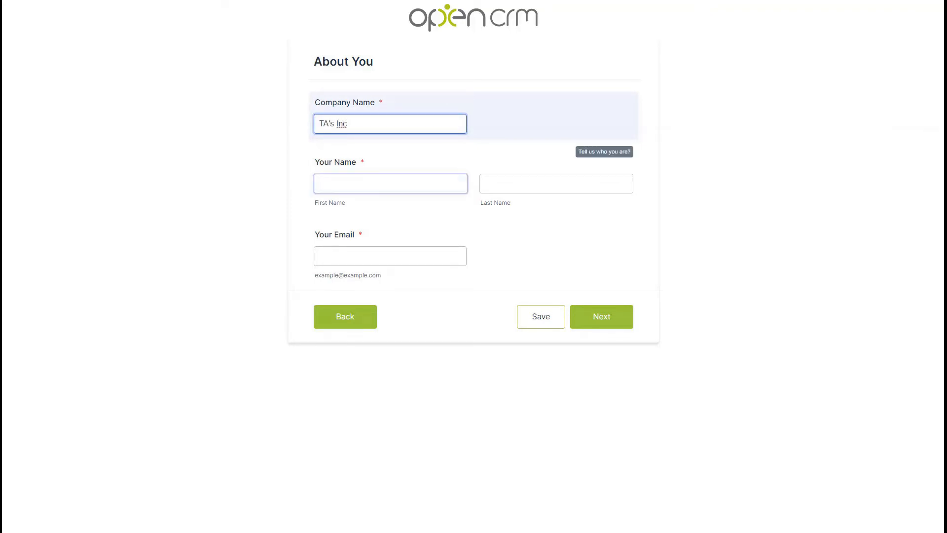
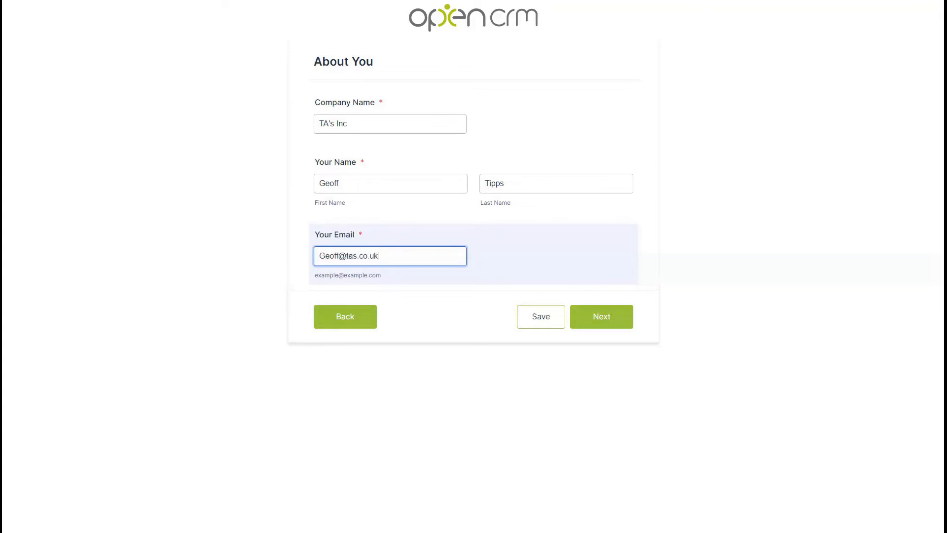
# On Emails and Security, confirm 'I am happy with my OpenCRM security settings'.
pyautogui.click(601, 315)
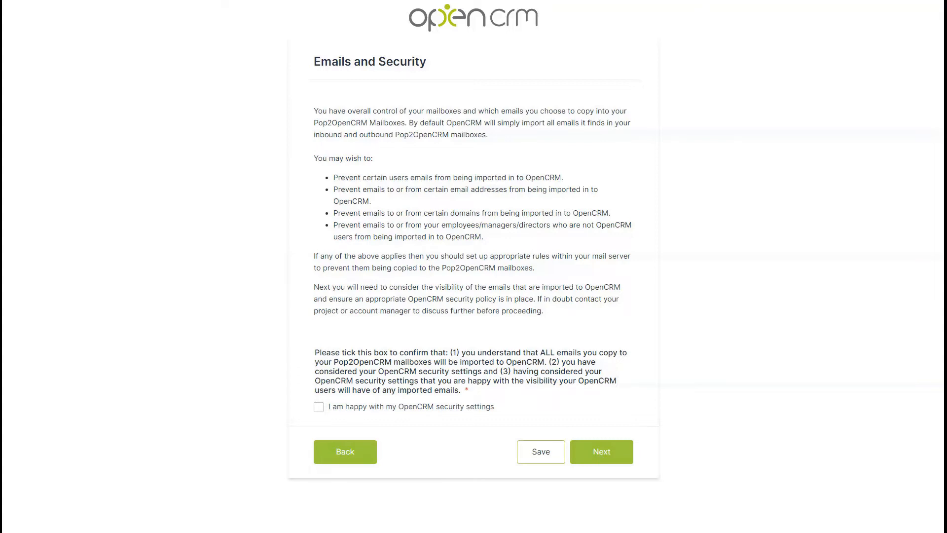
pyautogui.click(601, 451)
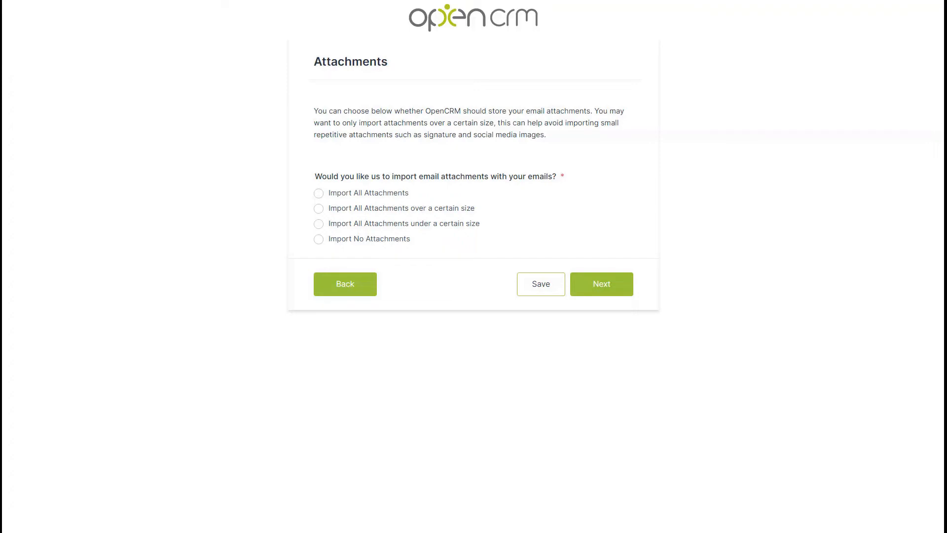
# Choose how email attachments get imported and continue to Private Emails.
pyautogui.moveTo(528, 219); pyautogui.dragTo(610, 215)
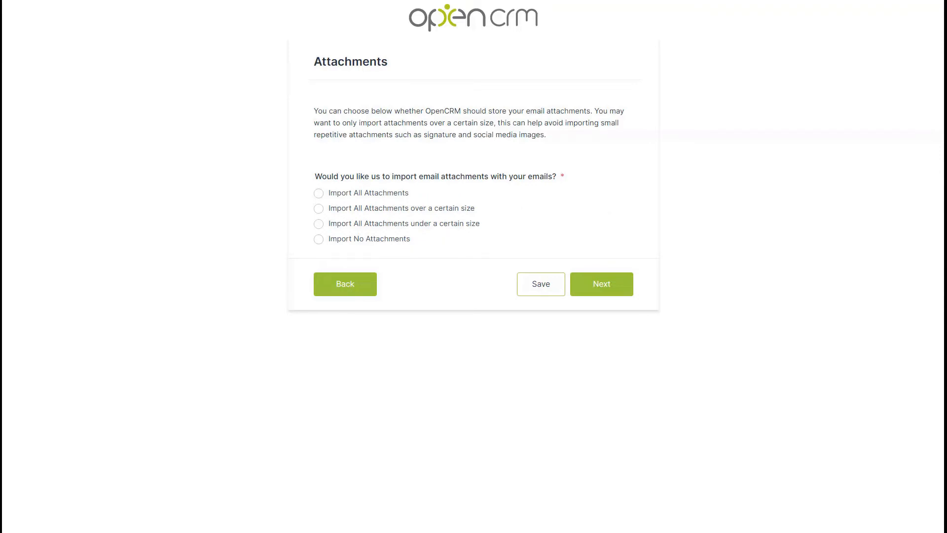
pyautogui.click(601, 285)
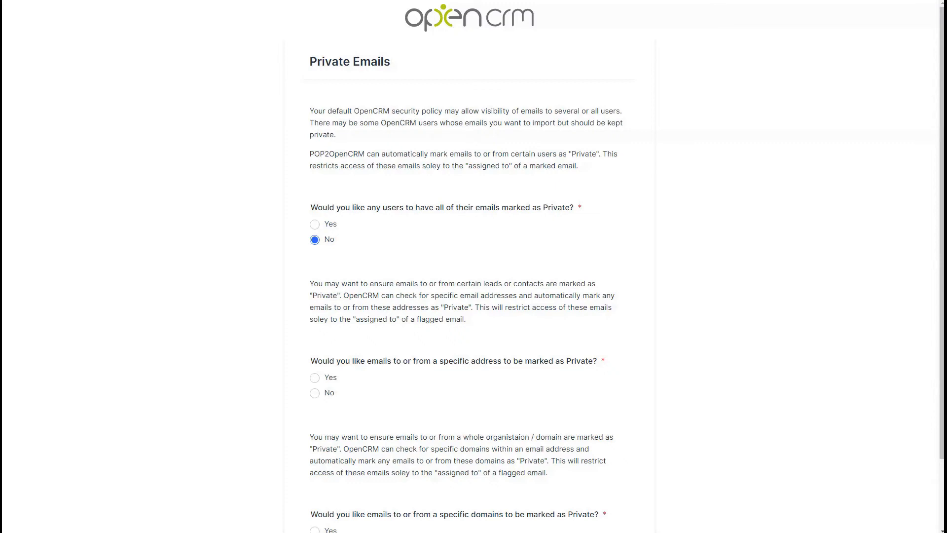
# Try Yes then settle on No for marking some users' emails as private.
pyautogui.click(315, 224)
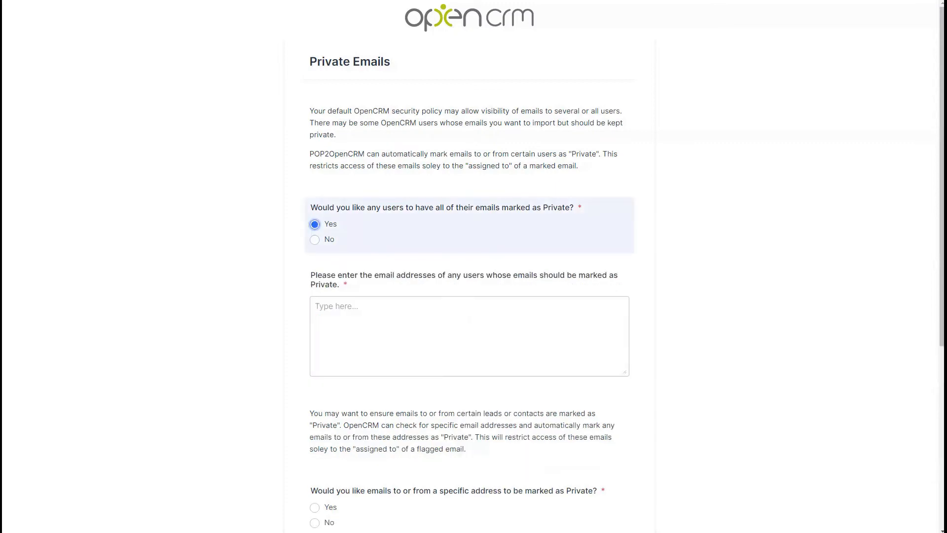
pyautogui.click(468, 336)
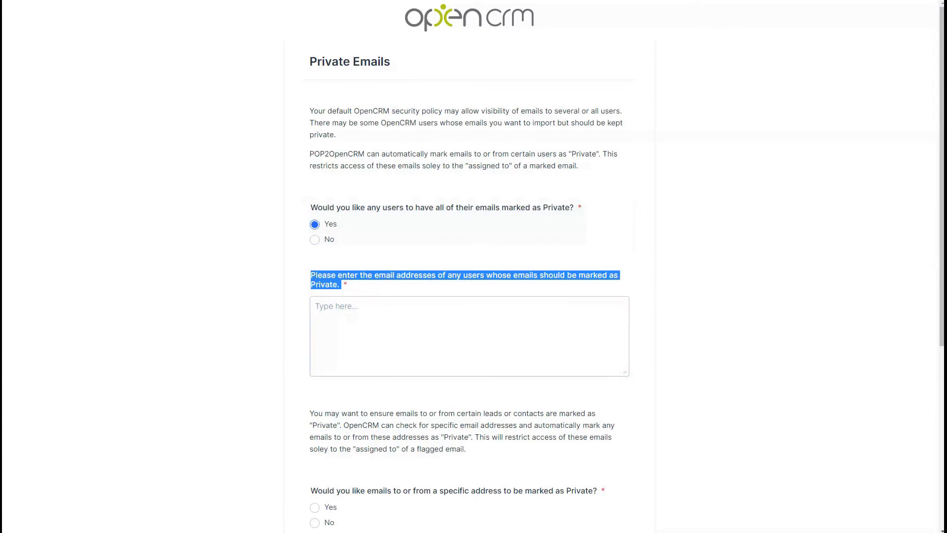
pyautogui.click(315, 239)
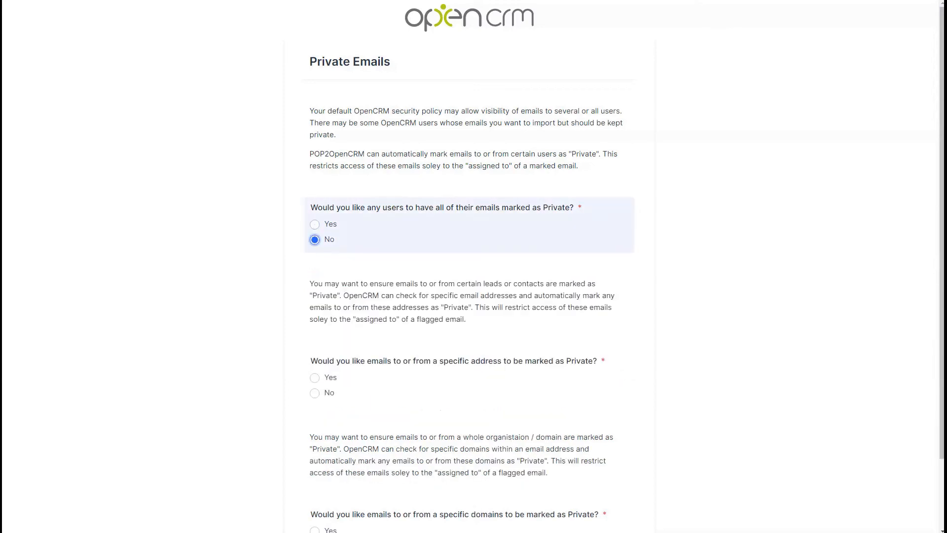
# Answer the specific-address privacy question and continue to Emails to be imported.
pyautogui.scroll(-3)
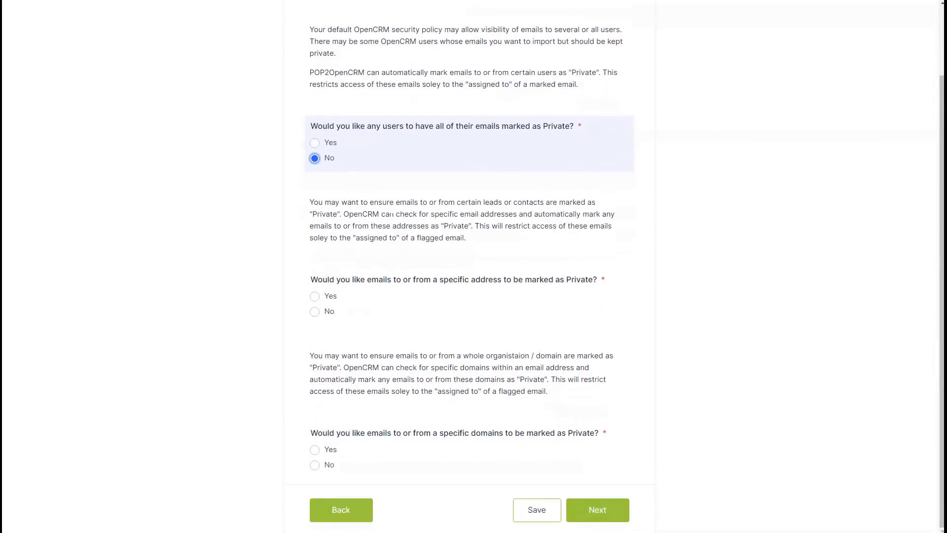
pyautogui.click(315, 297)
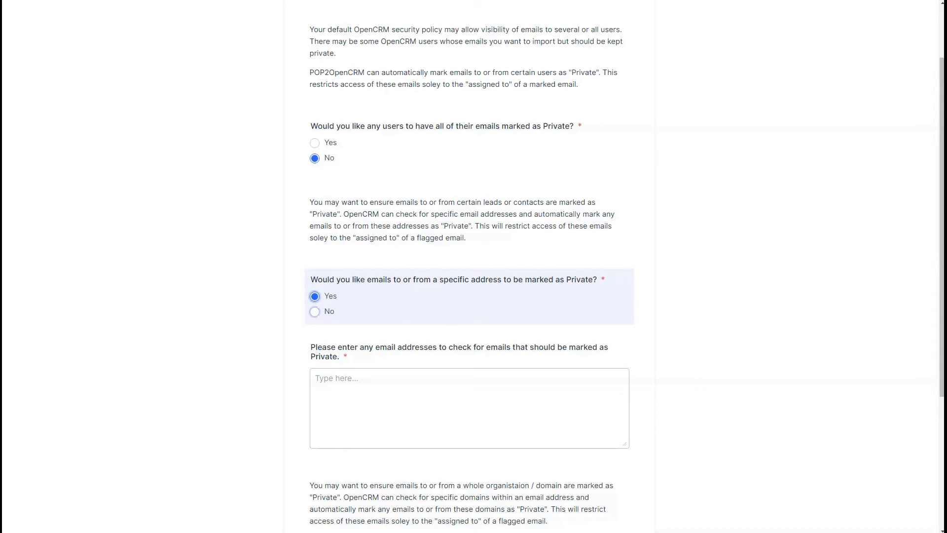
pyautogui.click(315, 311)
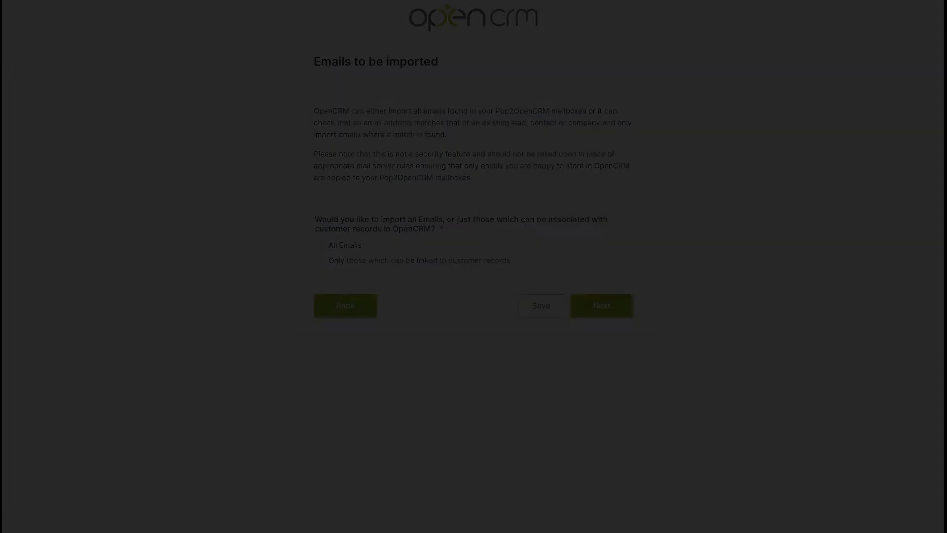
# On Confirm Setup, toggle outstanding concerns to Yes then settle on No.
pyautogui.click(601, 305)
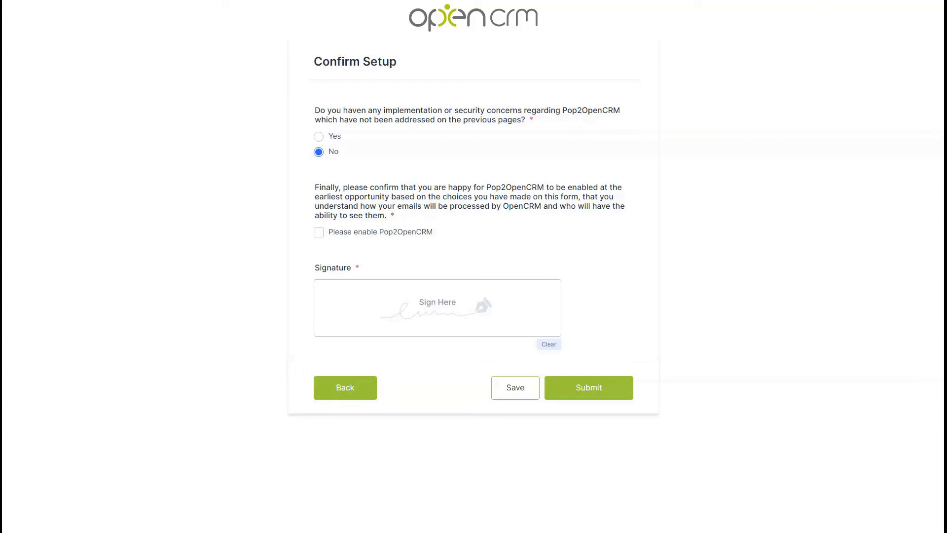
pyautogui.click(319, 136)
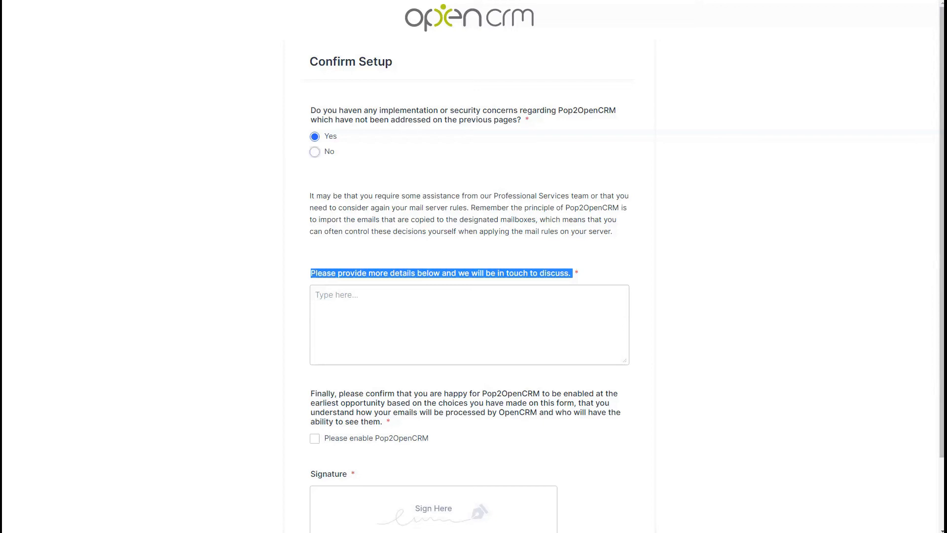
pyautogui.click(314, 152)
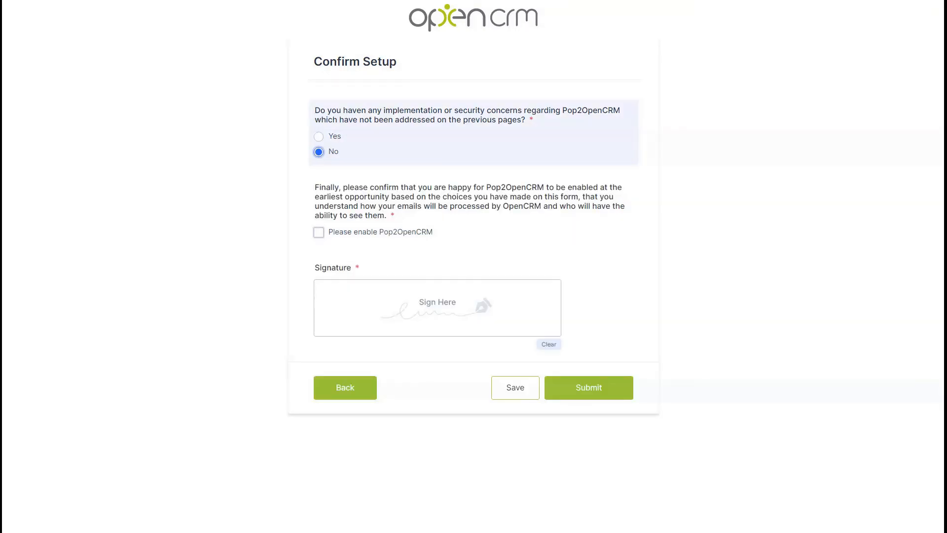
# Tick 'Please enable Pop2OpenCRM' and draw a signature in the Signature pad.
pyautogui.click(319, 231)
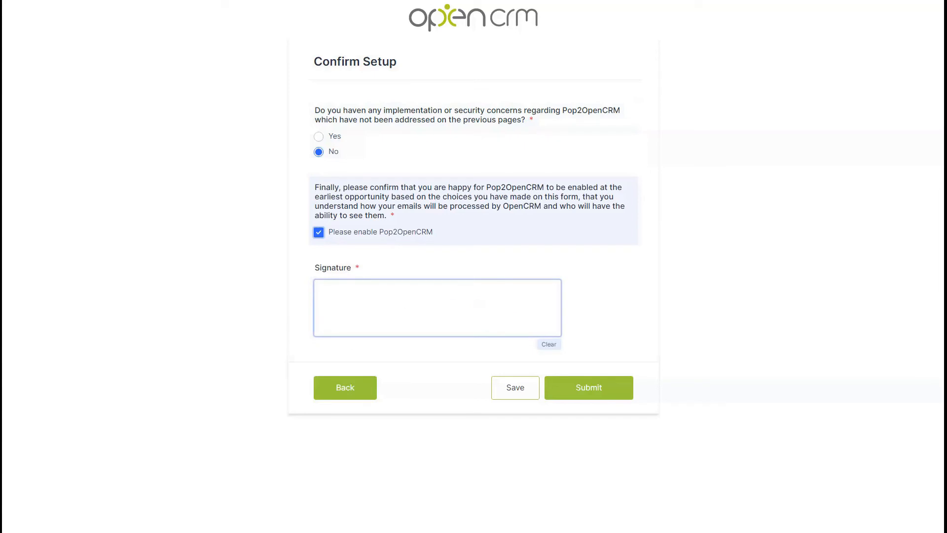
pyautogui.moveTo(362, 317); pyautogui.dragTo(490, 327)
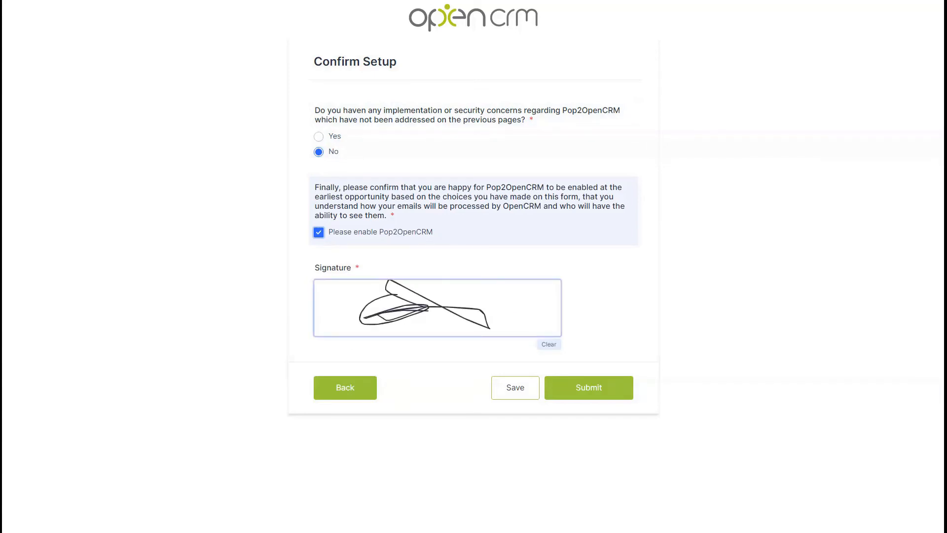